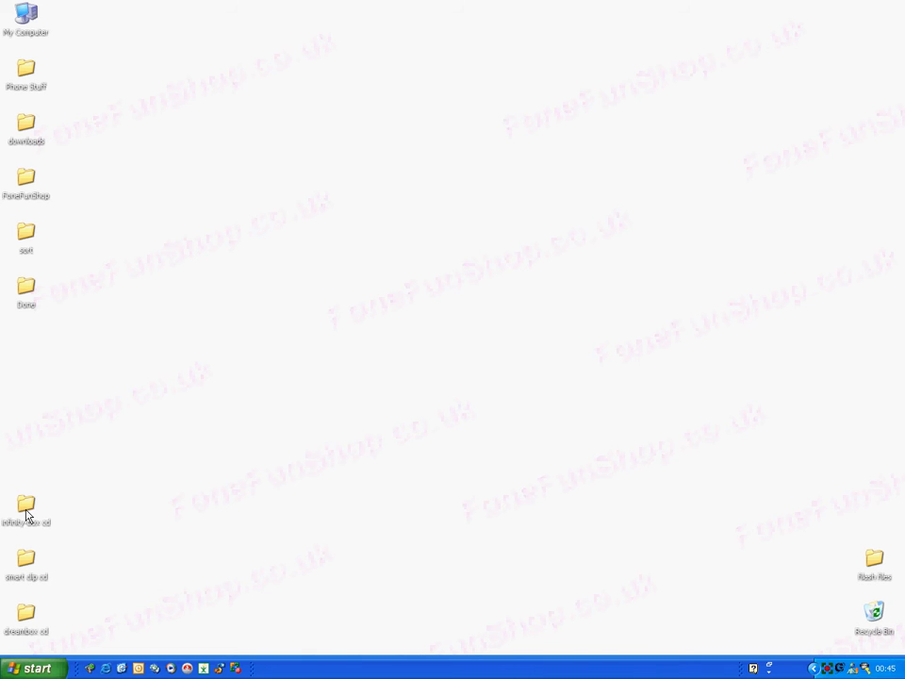
Step: Open the infinity-box cd folder and select the Infinity_Drv setup launcher
double_click(27, 506)
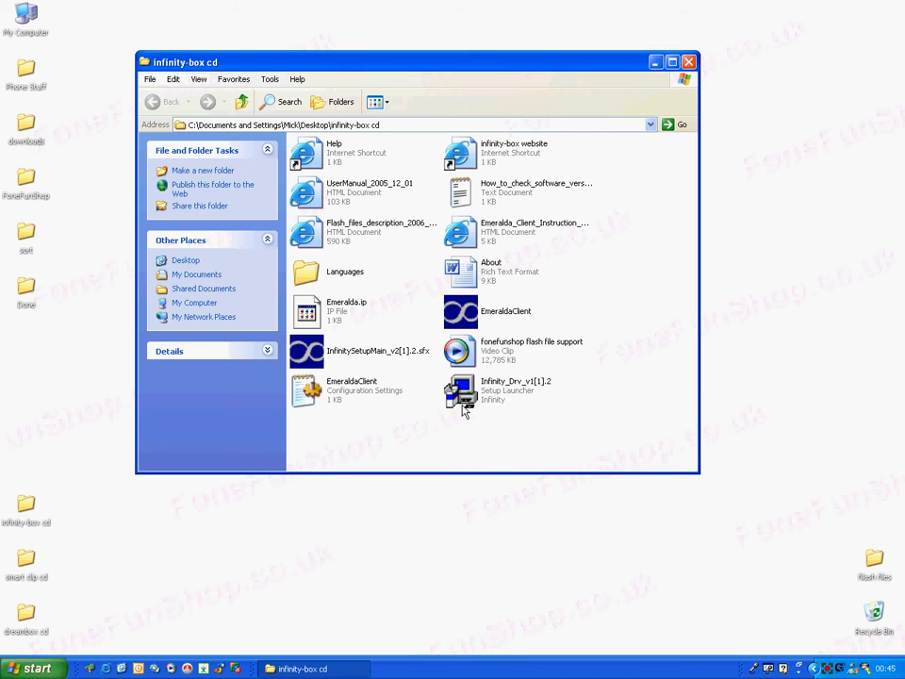
click(516, 389)
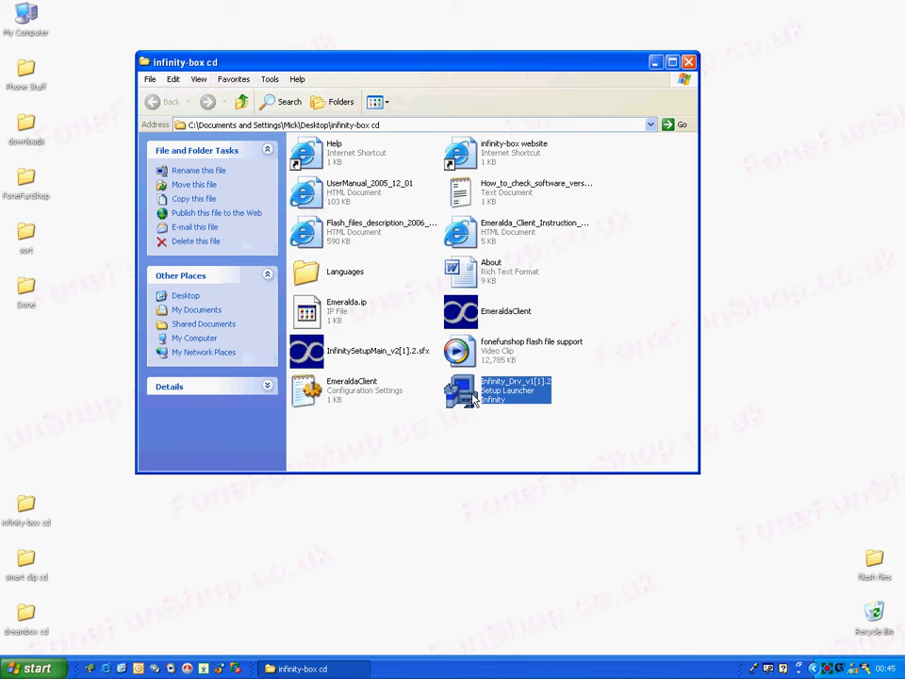
Step: Run Infinity_Drv, install the drivers, untick 'Show the readme file' and finish
double_click(494, 390)
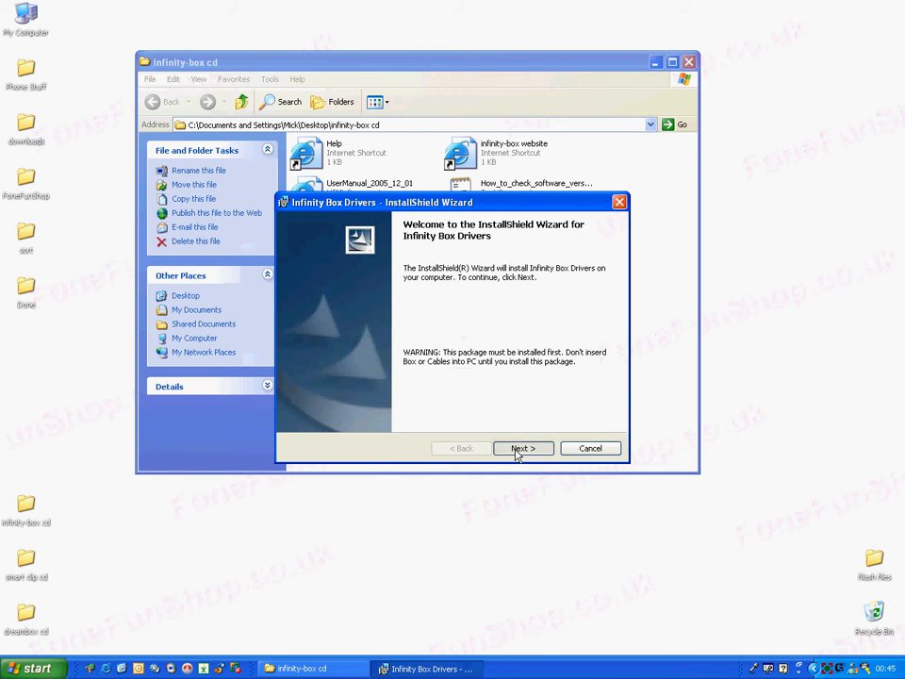
click(522, 448)
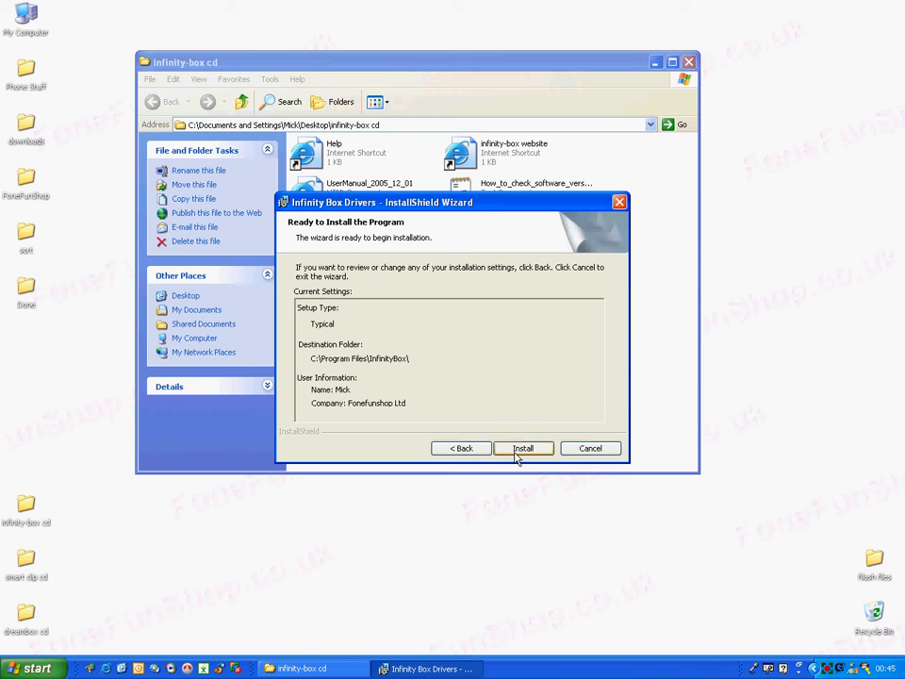
click(524, 448)
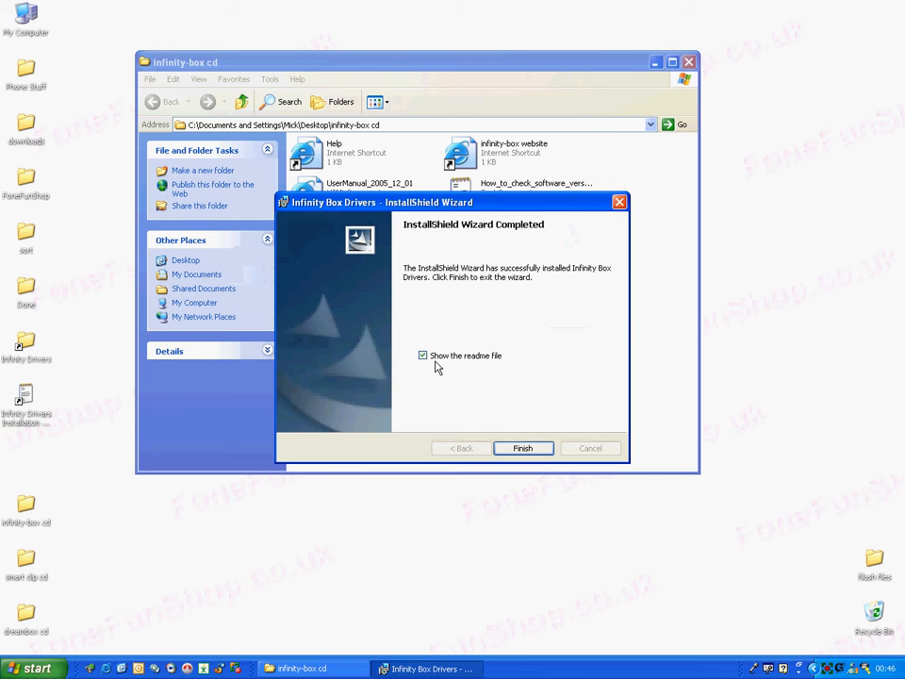
click(422, 355)
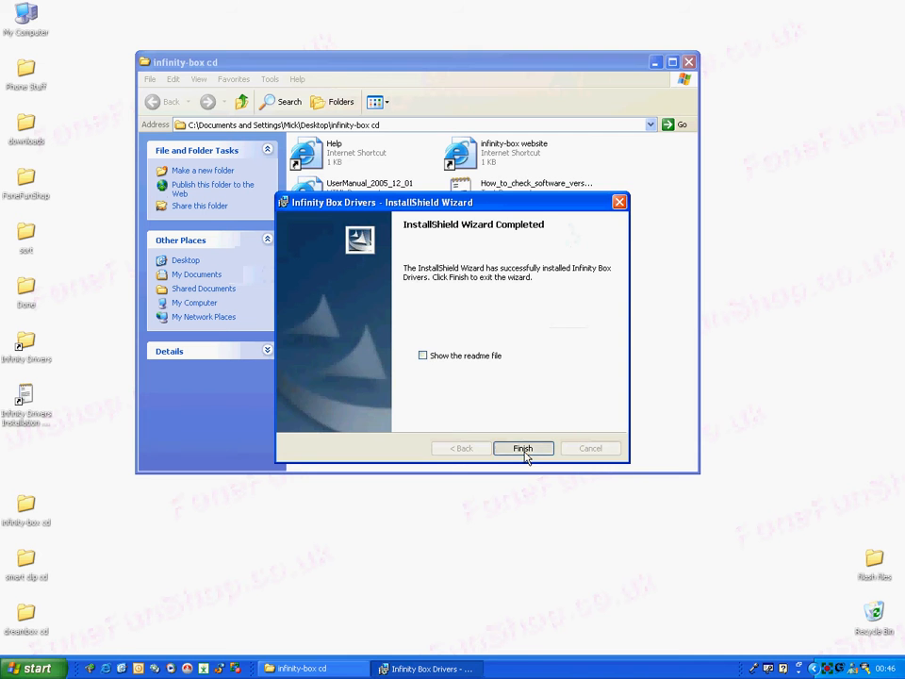
click(524, 449)
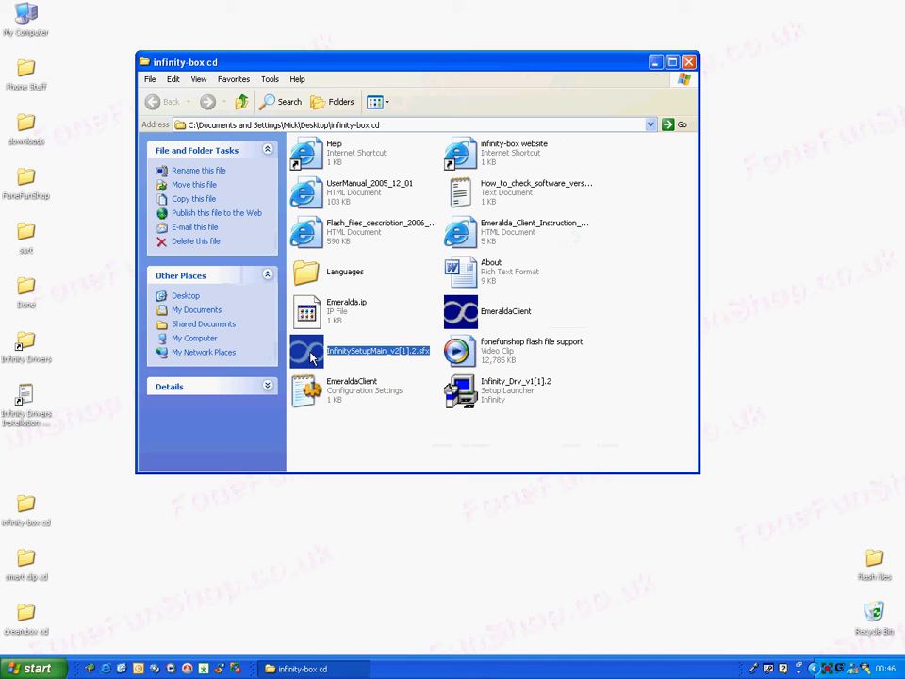
Step: Run InfinitySetupMain and install Infinity Box with the Typical setup type, then finish
double_click(377, 350)
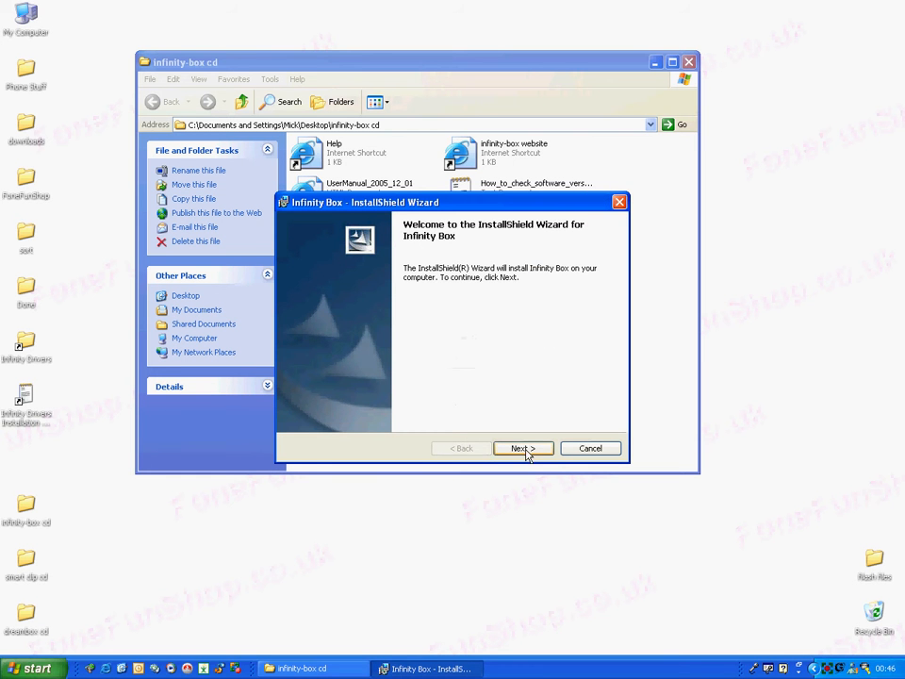
click(522, 449)
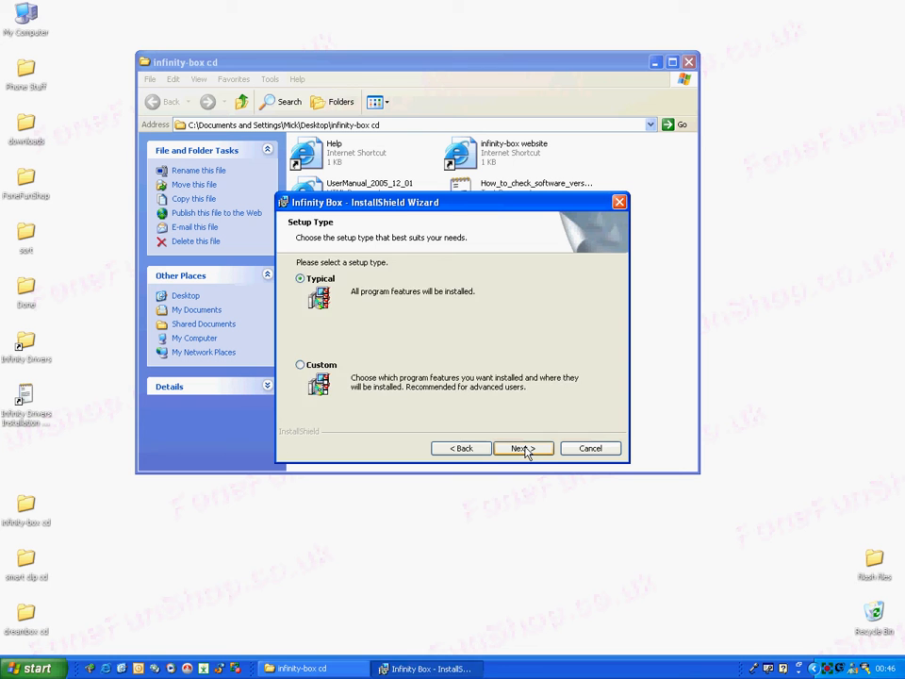
click(522, 449)
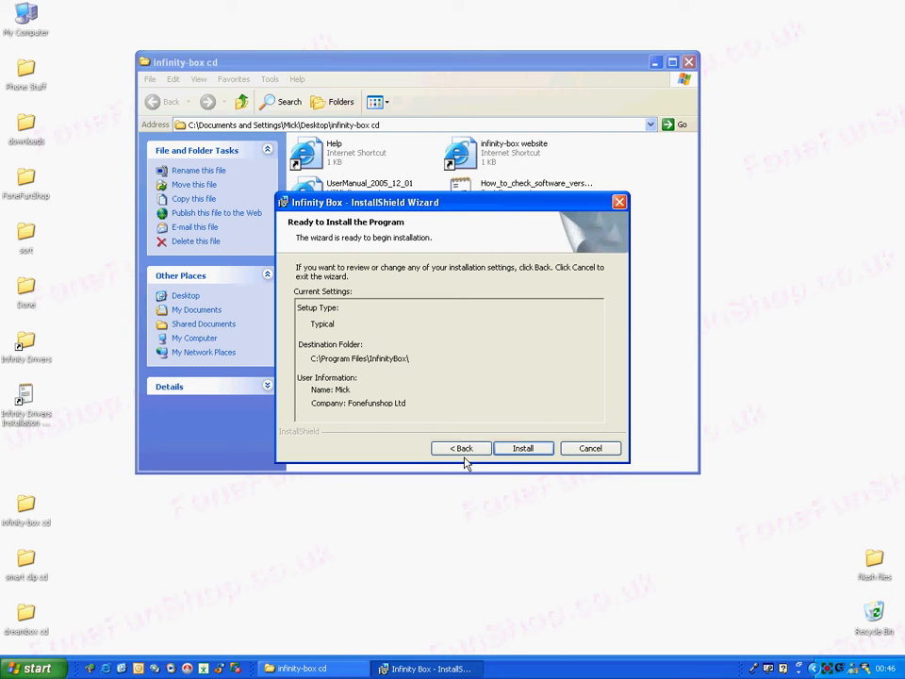
click(522, 448)
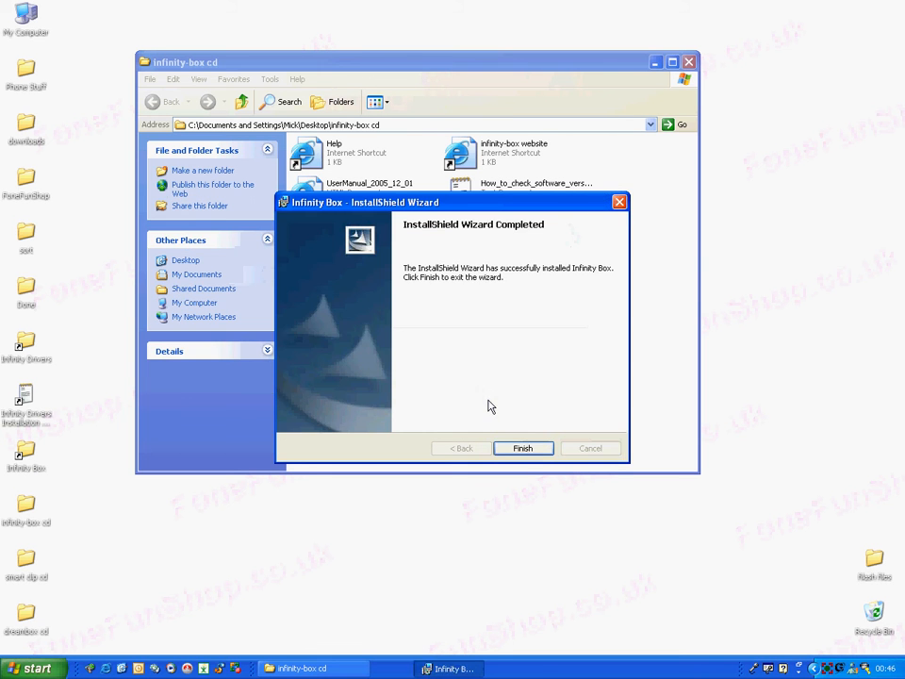
click(522, 449)
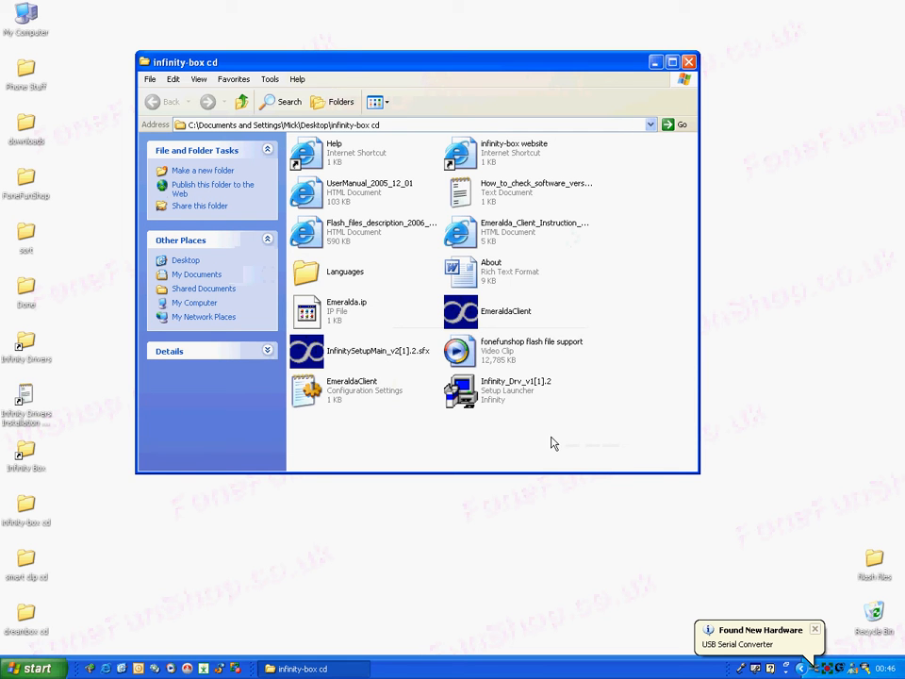
mouse_move(481, 599)
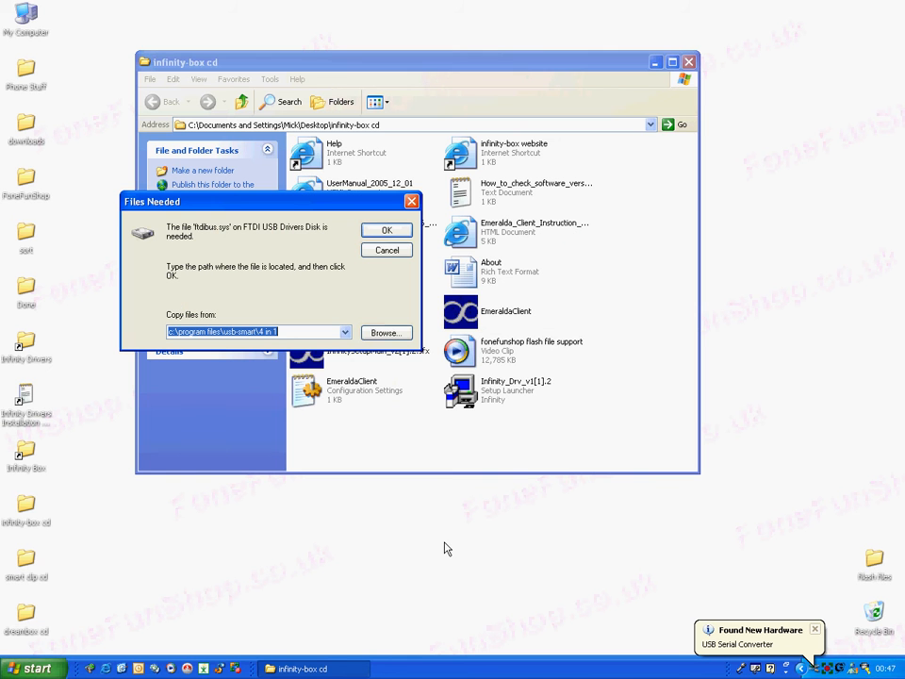
Step: Browse to C:\Program Files\InfinityBox\Drivers\Cable and choose ftdibus.sys for the missing file
click(384, 331)
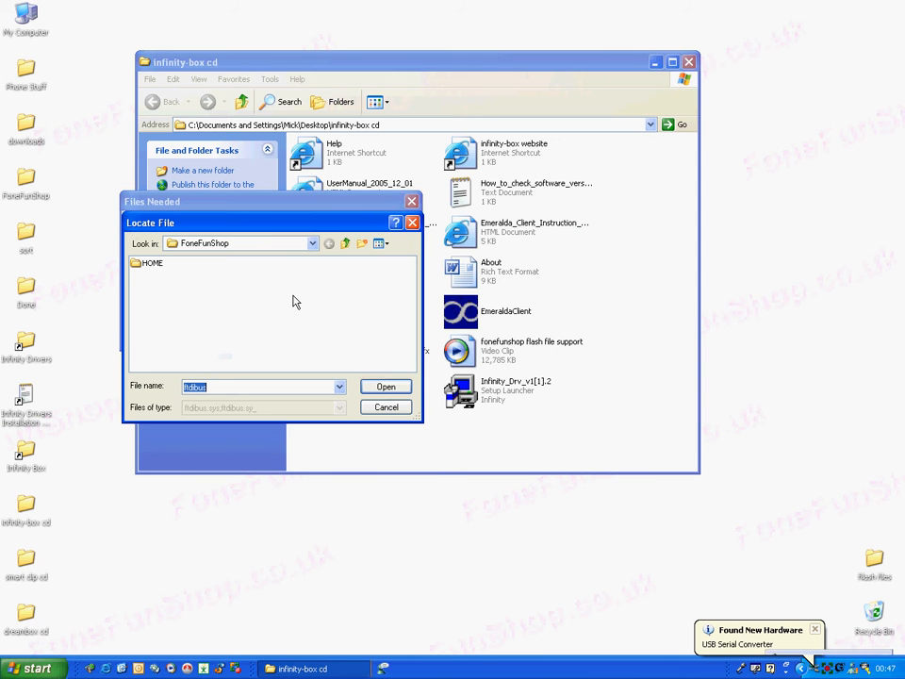
click(313, 243)
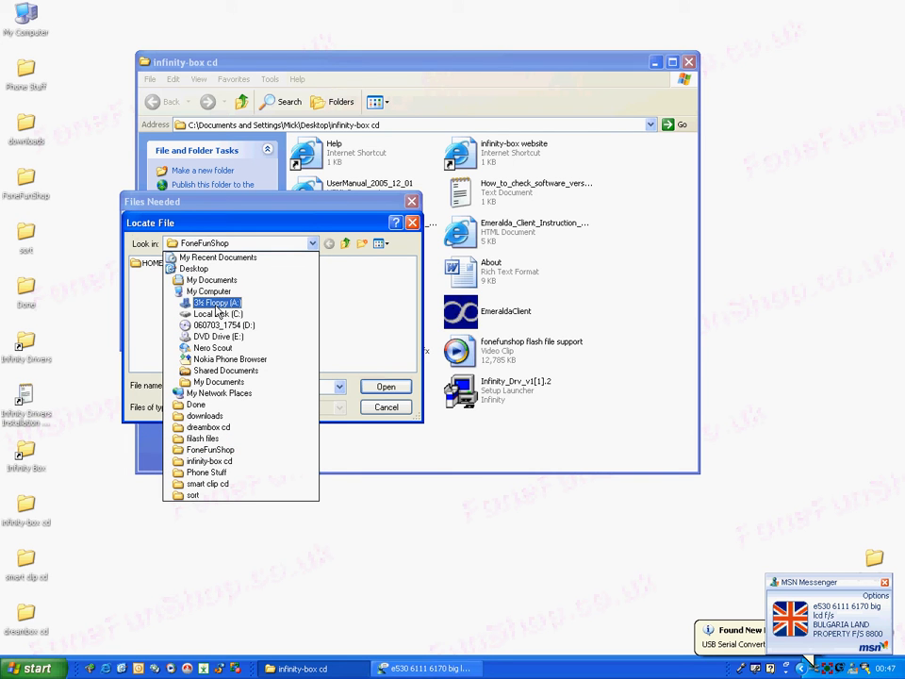
click(218, 313)
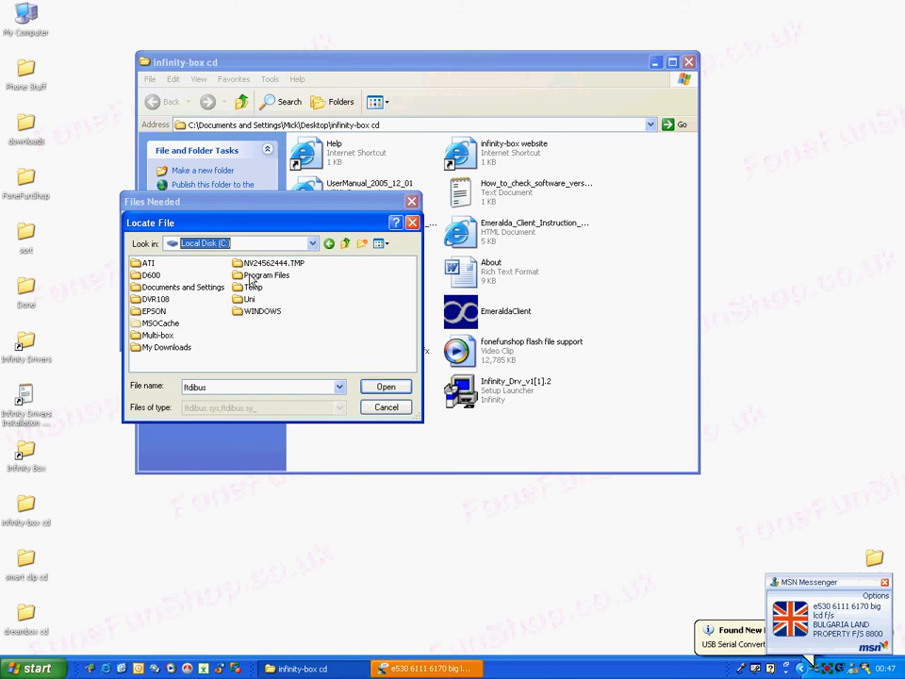
double_click(266, 275)
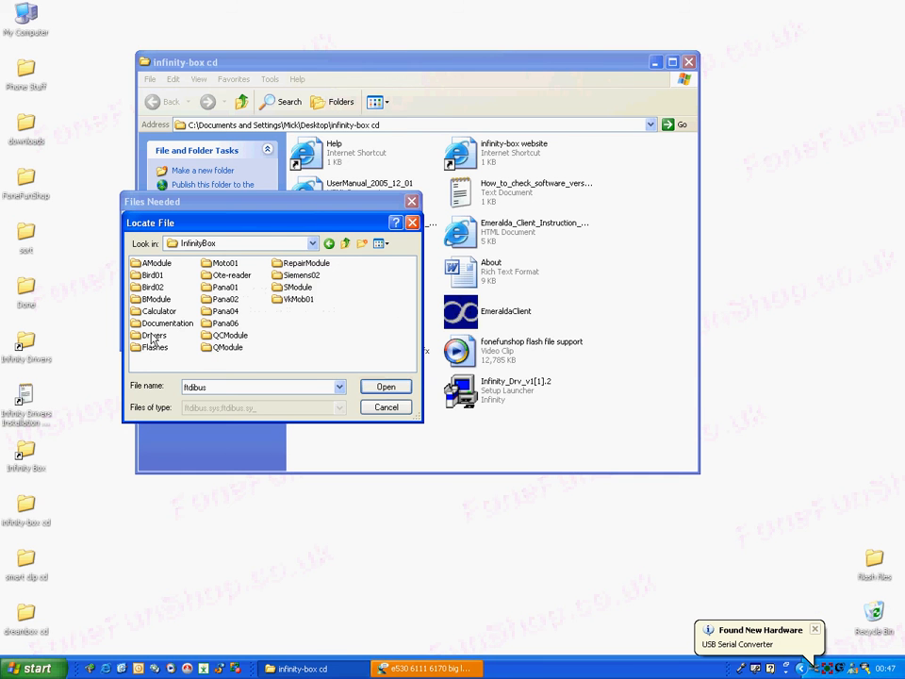
double_click(155, 336)
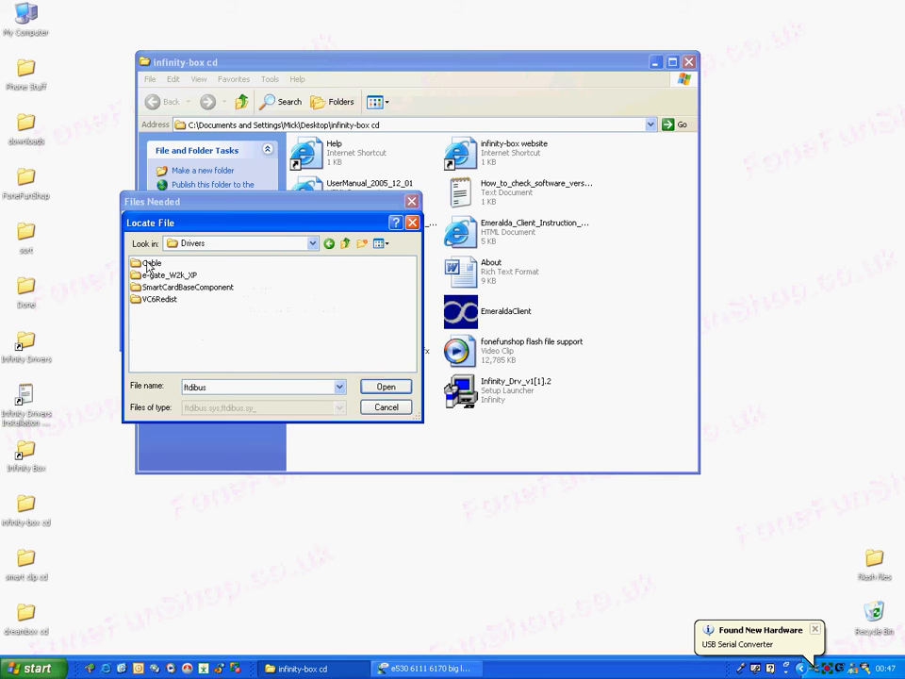
double_click(153, 264)
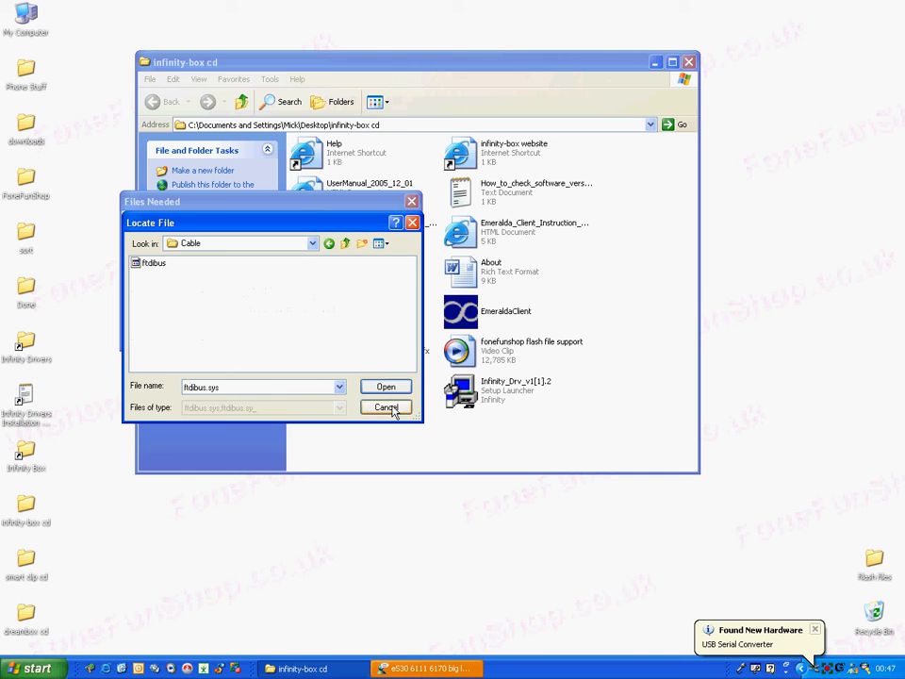
click(384, 407)
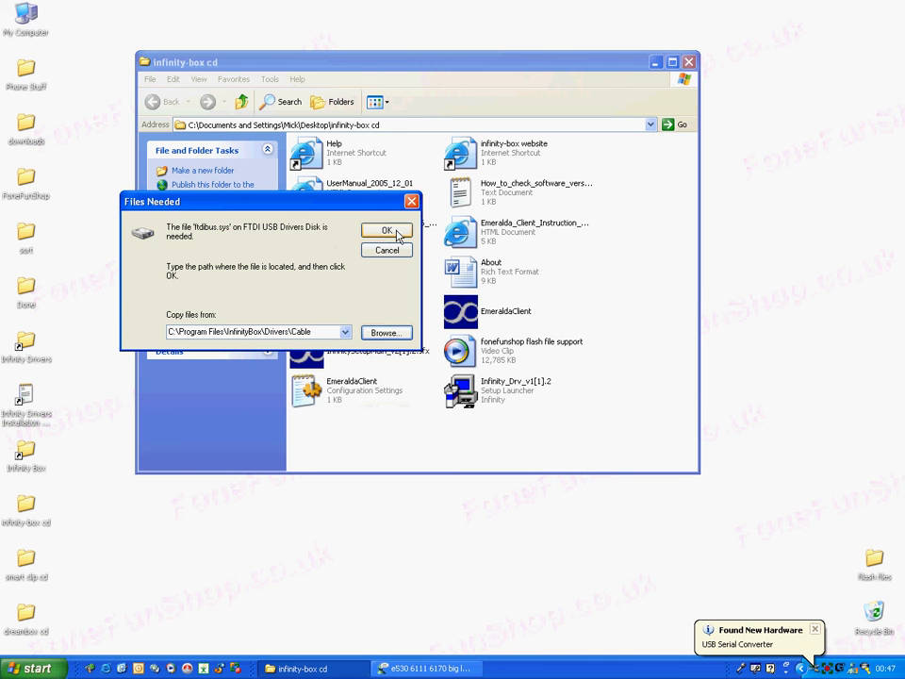
Step: Confirm the location, Continue Anyway past the warning and supply ftdibus.sys again from Cable
click(384, 230)
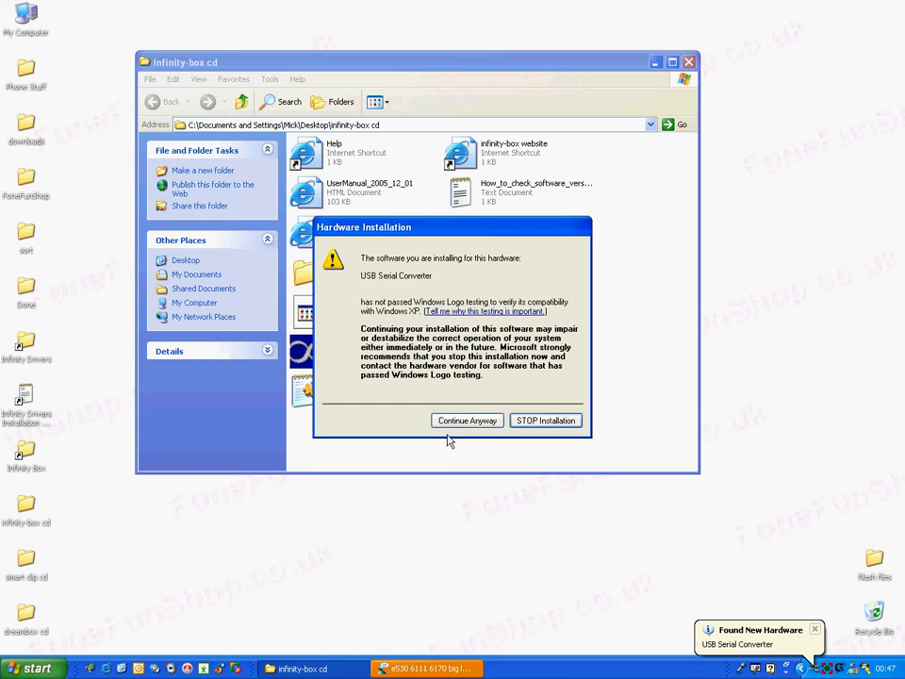
click(467, 420)
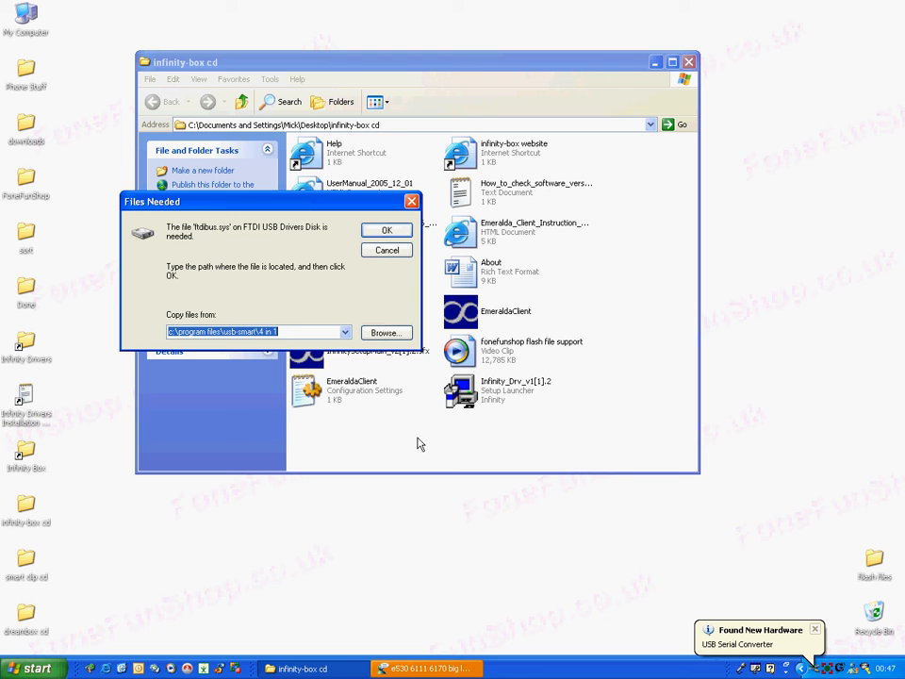
click(384, 332)
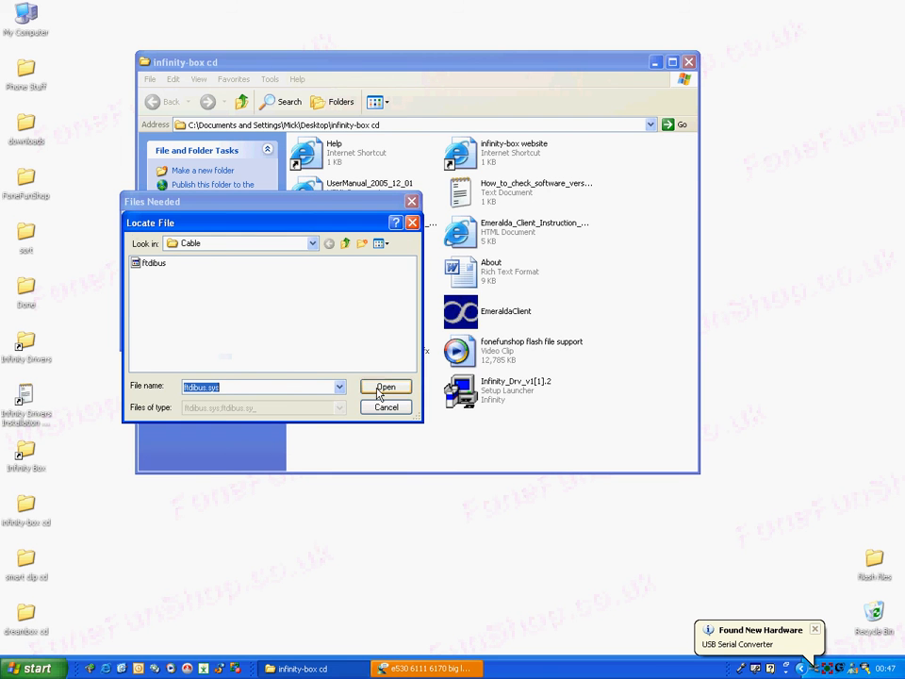
click(385, 387)
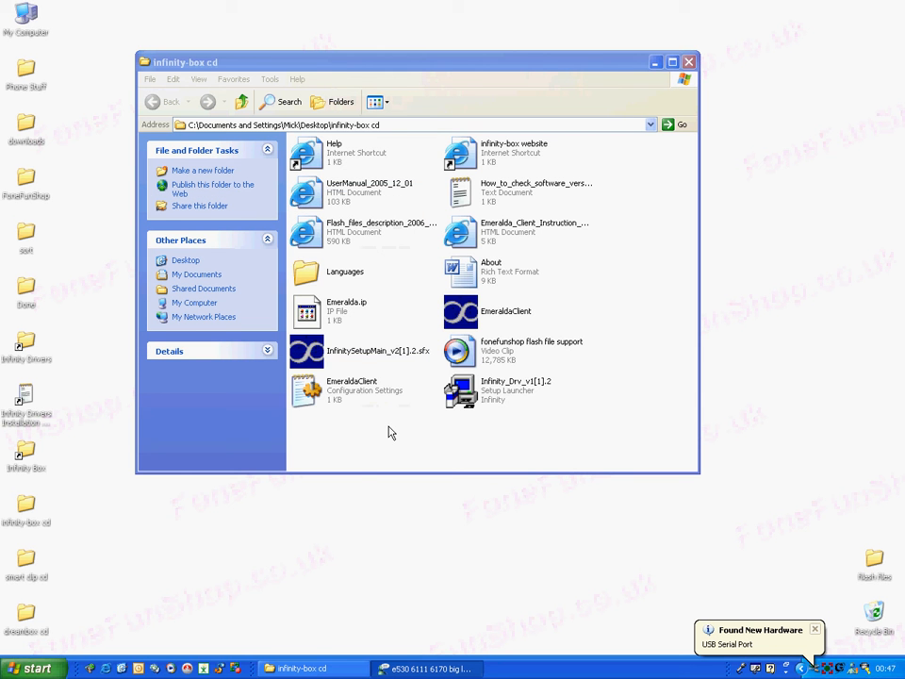
mouse_move(744, 656)
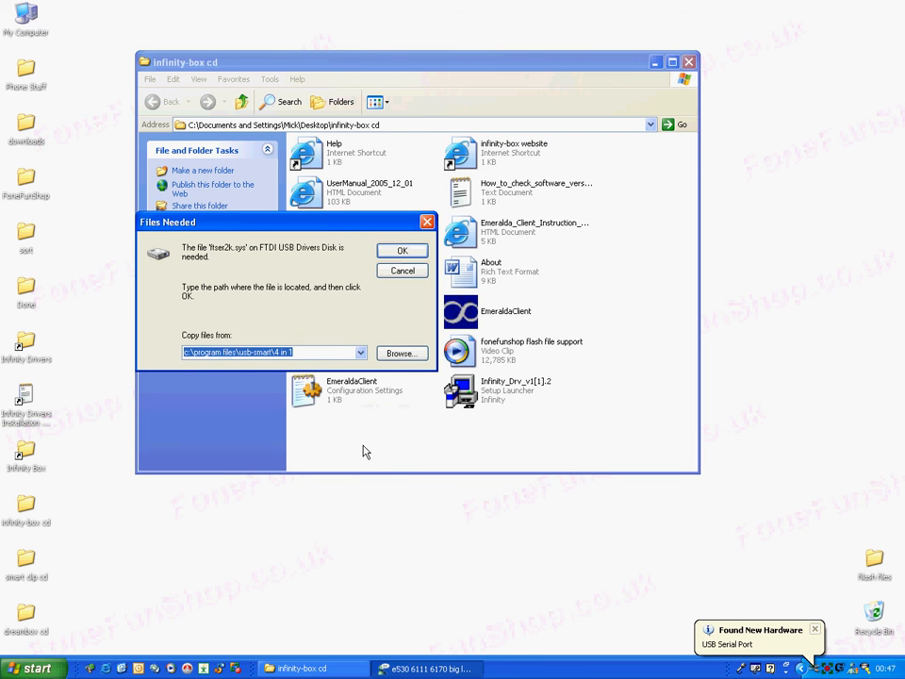
Step: Supply ftser2k.sys from the Cable folder so the USB Serial Port driver installs
click(401, 353)
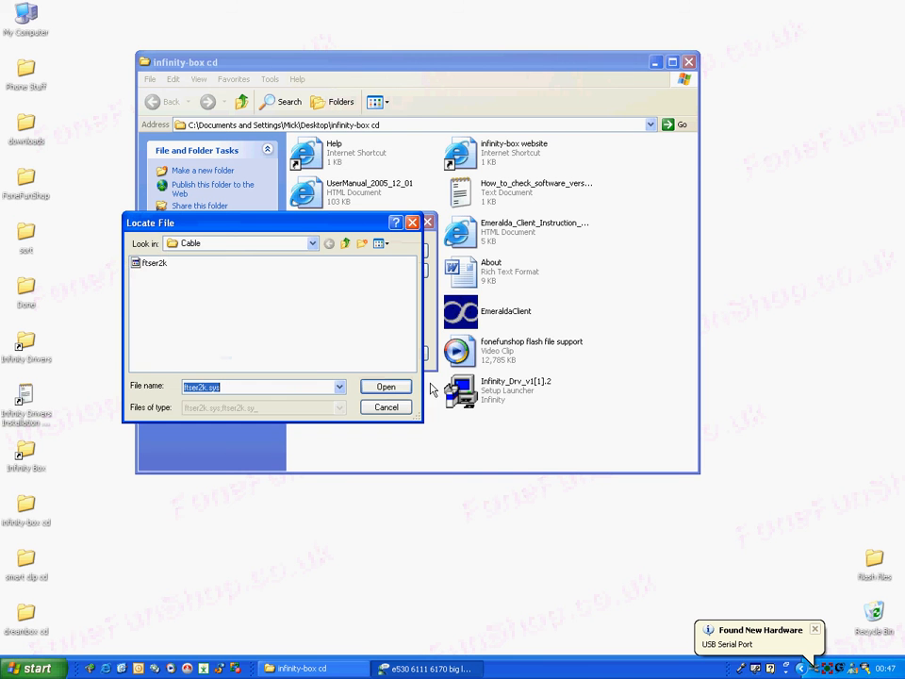
click(155, 262)
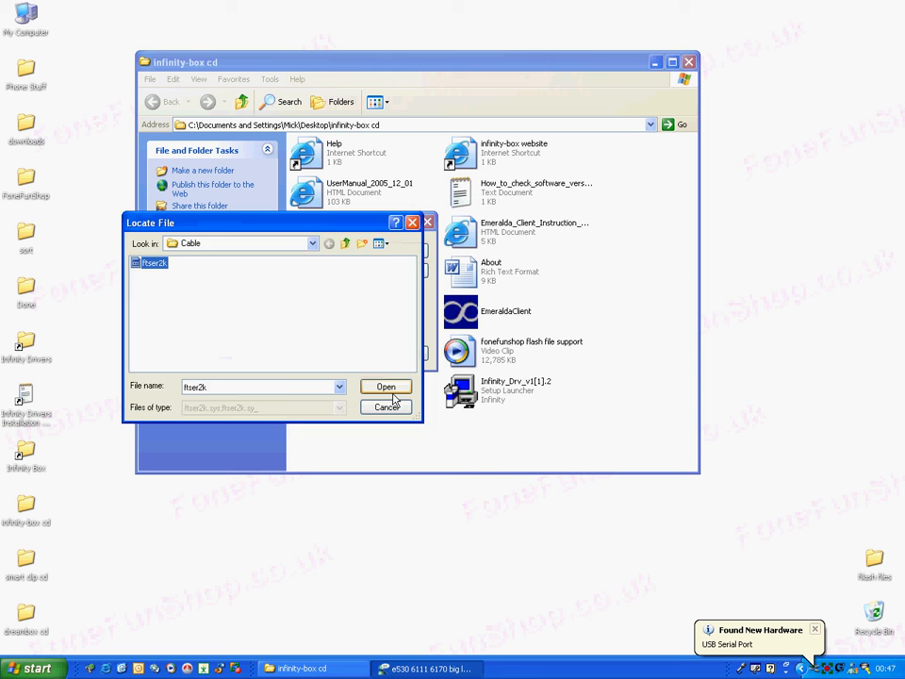
click(385, 408)
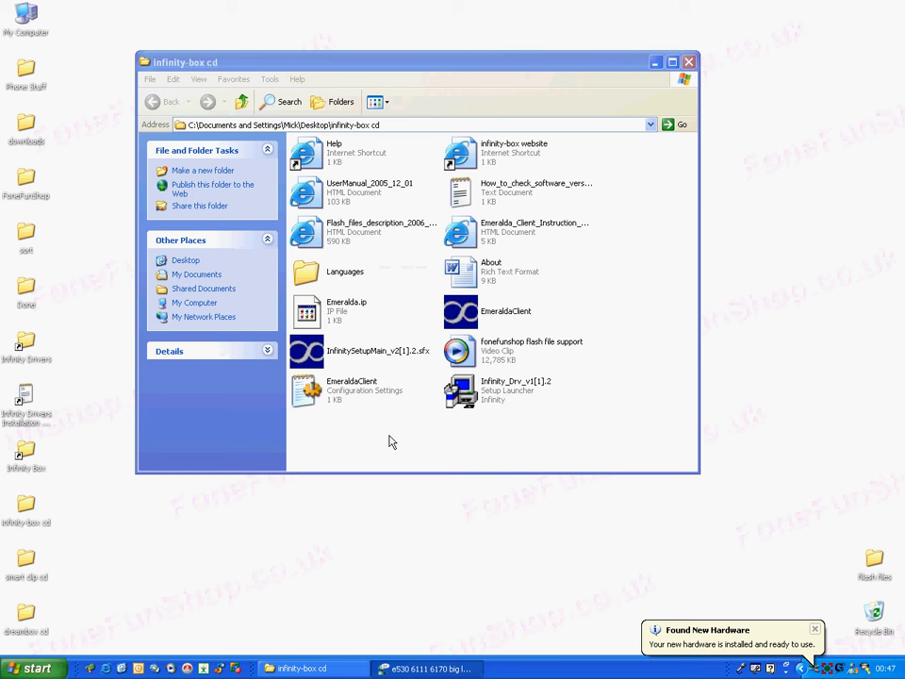
mouse_move(475, 474)
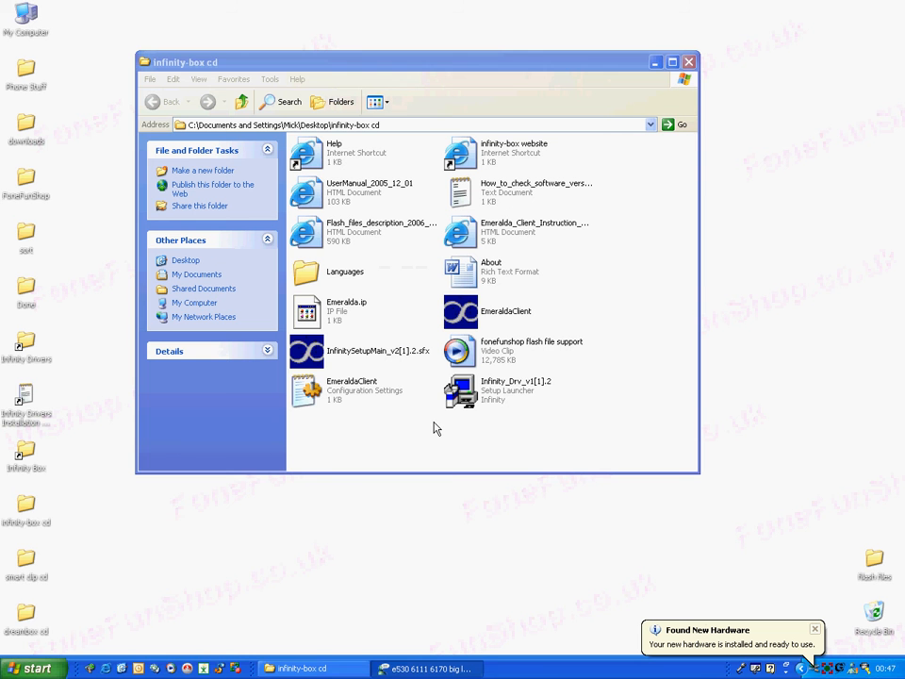
Step: Open the Start menu's All Programs list to reach the Infinity program group
click(34, 667)
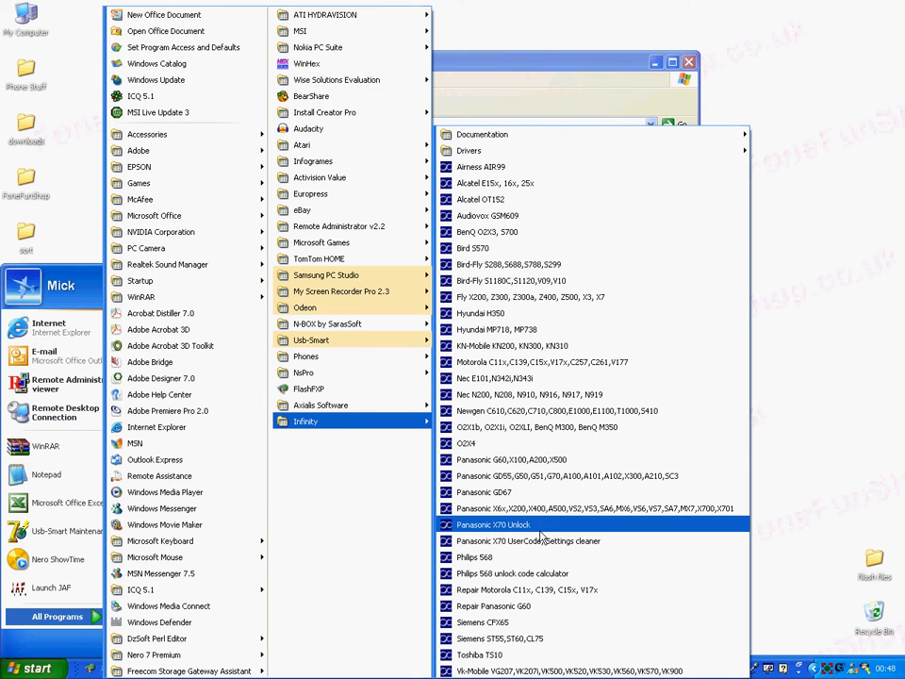
mouse_move(556, 345)
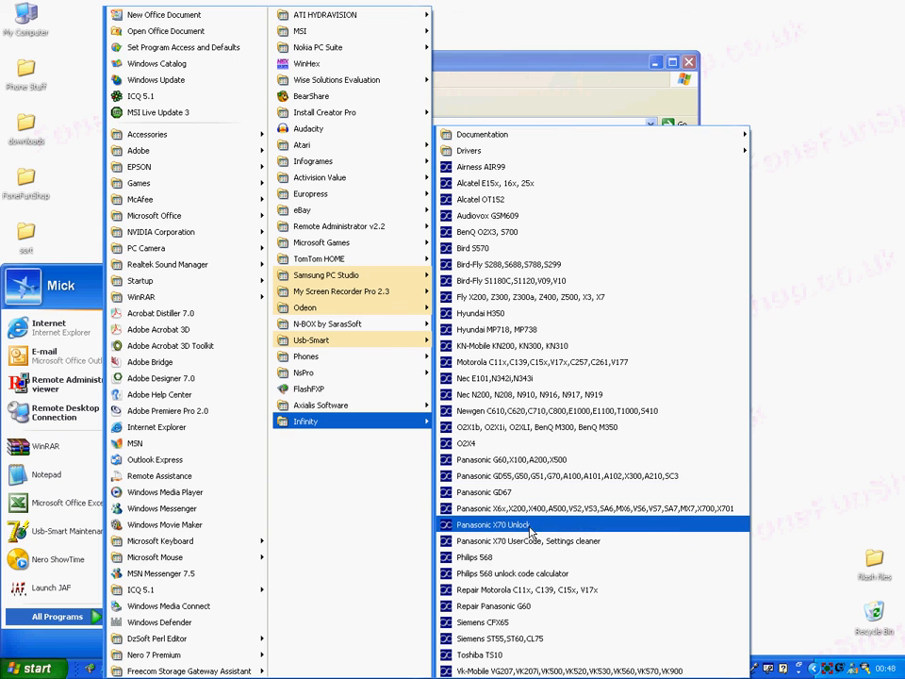
mouse_move(513, 460)
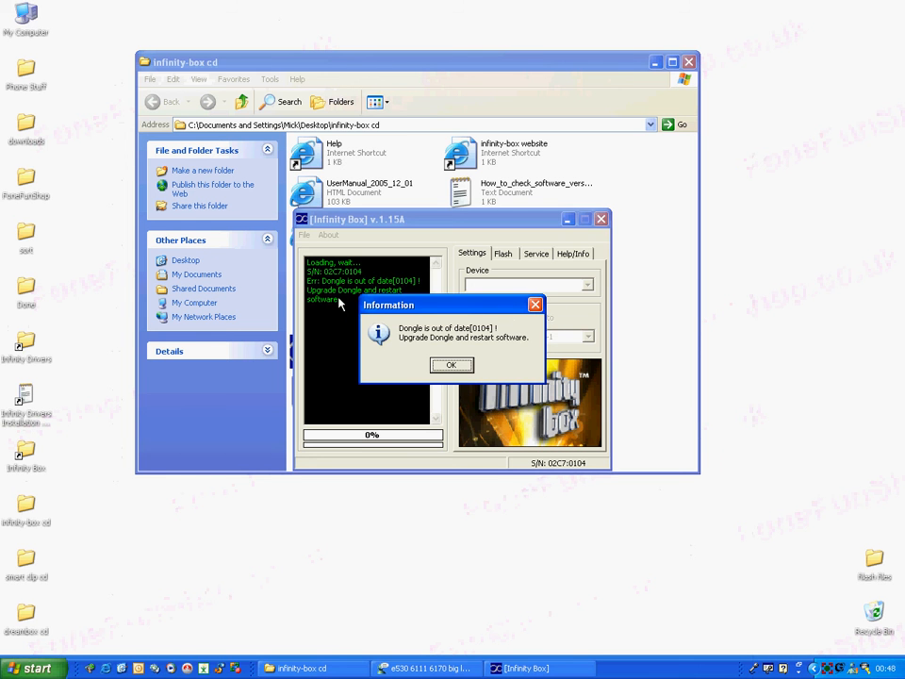
mouse_move(441, 311)
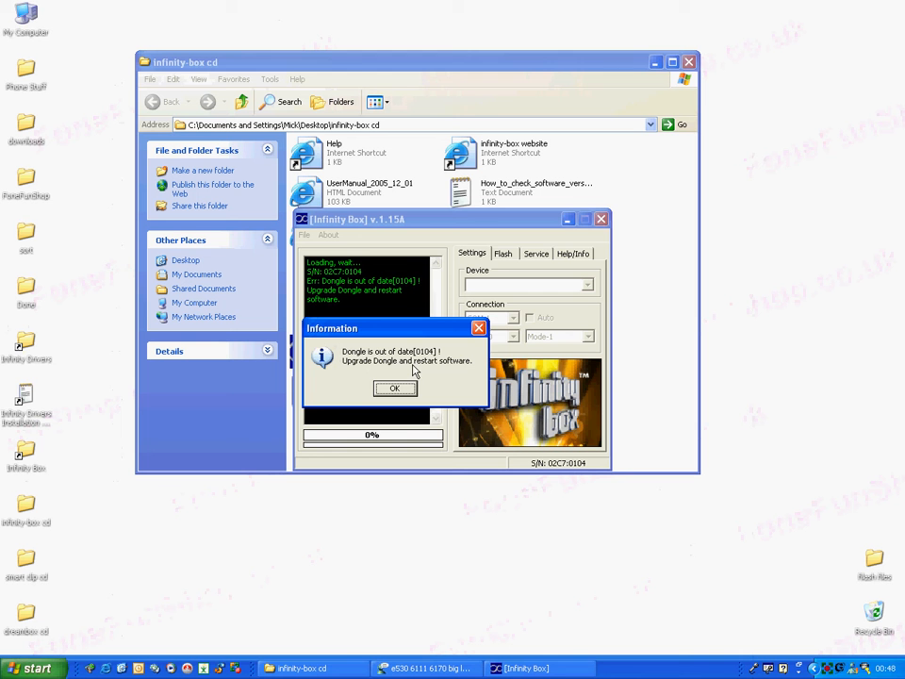
mouse_move(438, 377)
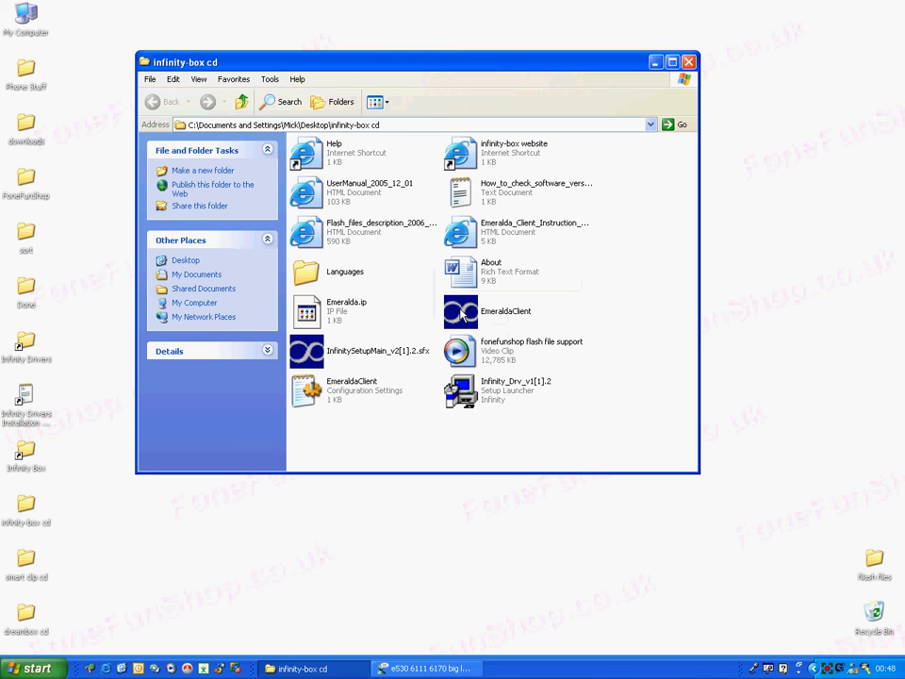
click(506, 311)
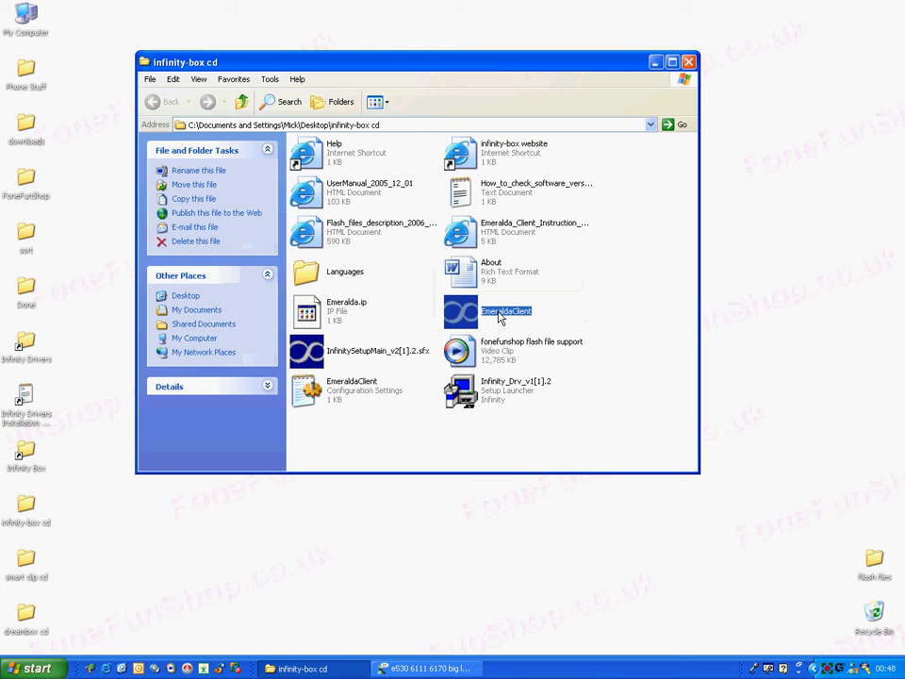
click(535, 230)
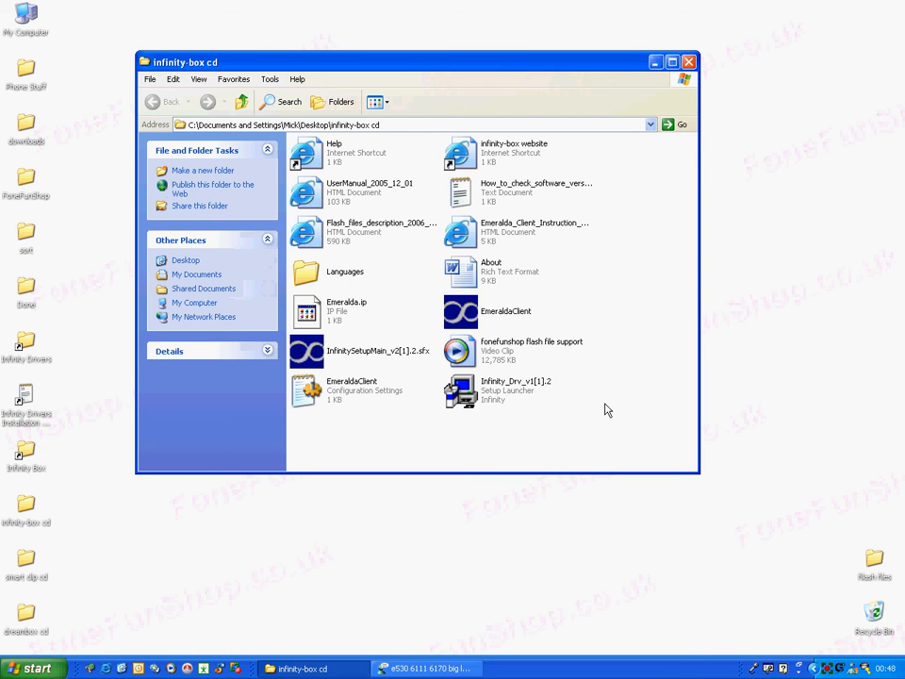
click(535, 230)
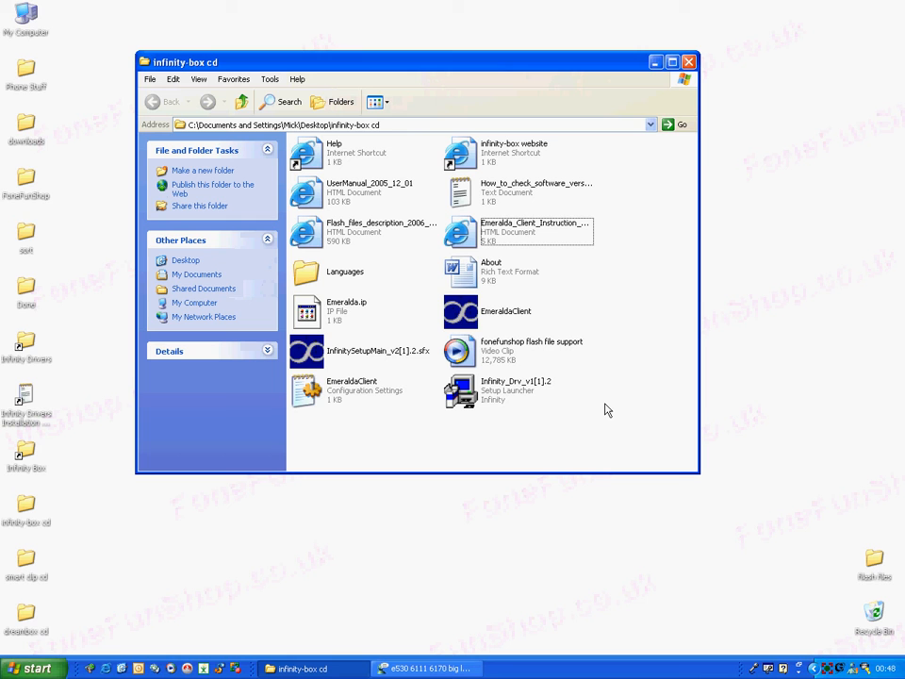